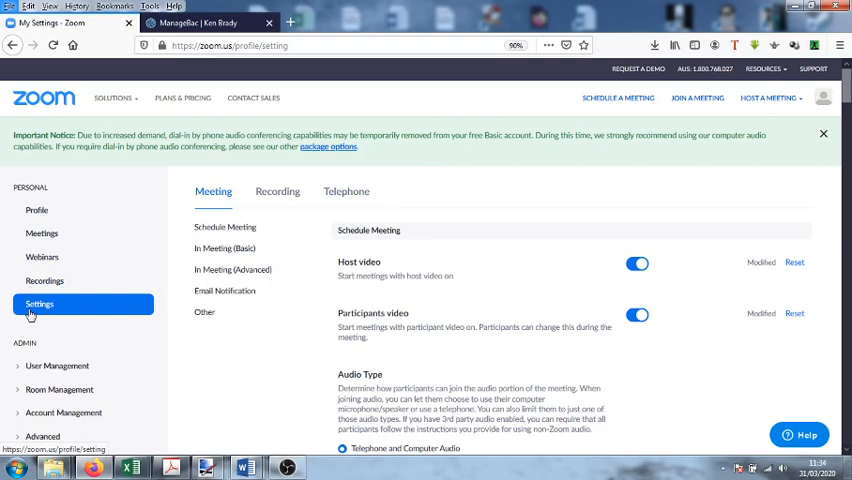
Go to Meetings, open the Personal Meeting Room tab, and scroll to Edit this Meeting.
left_click(42, 233)
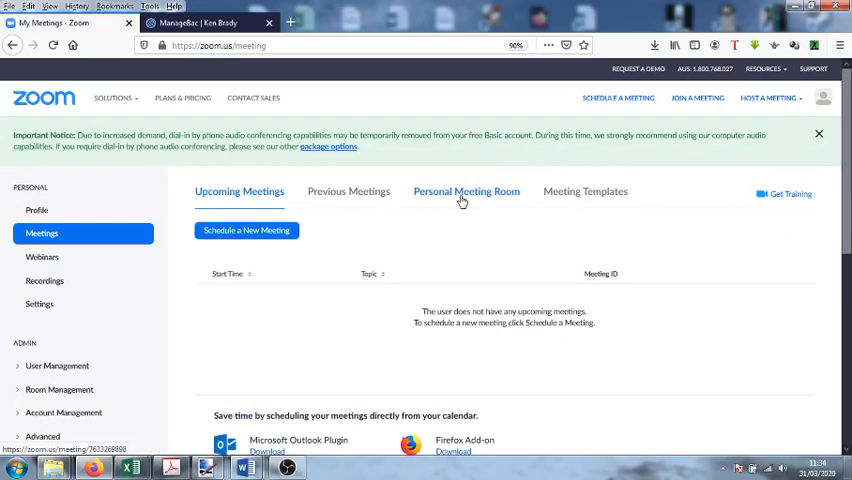
left_click(466, 191)
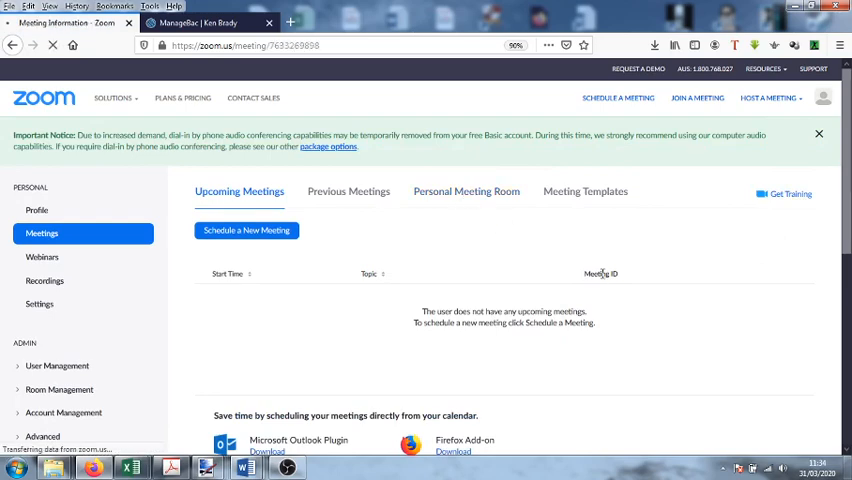
left_click(466, 191)
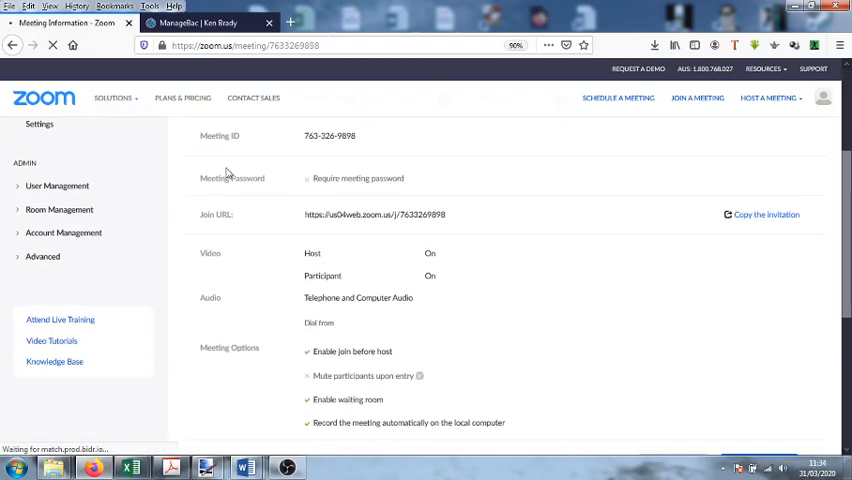
mouse_move(385, 190)
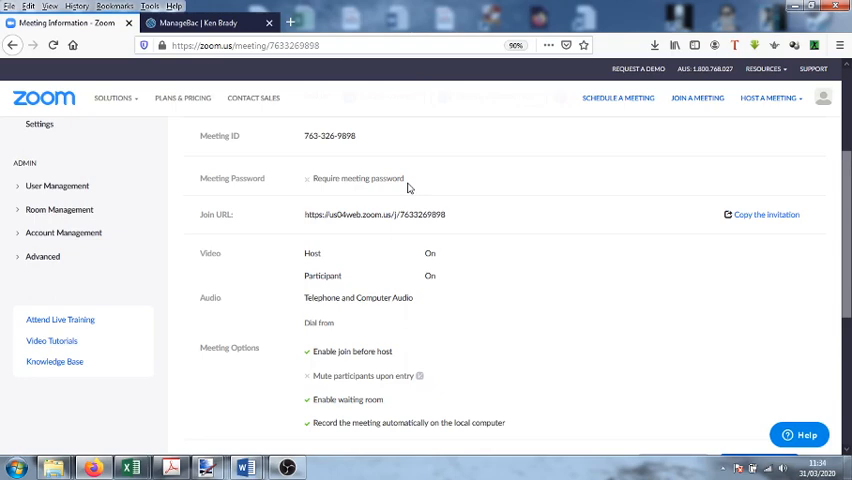
scroll("down", 3)
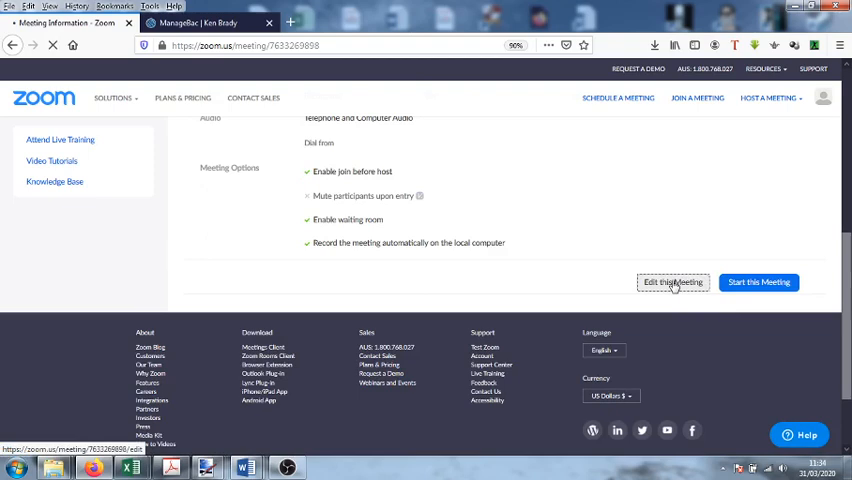
left_click(673, 282)
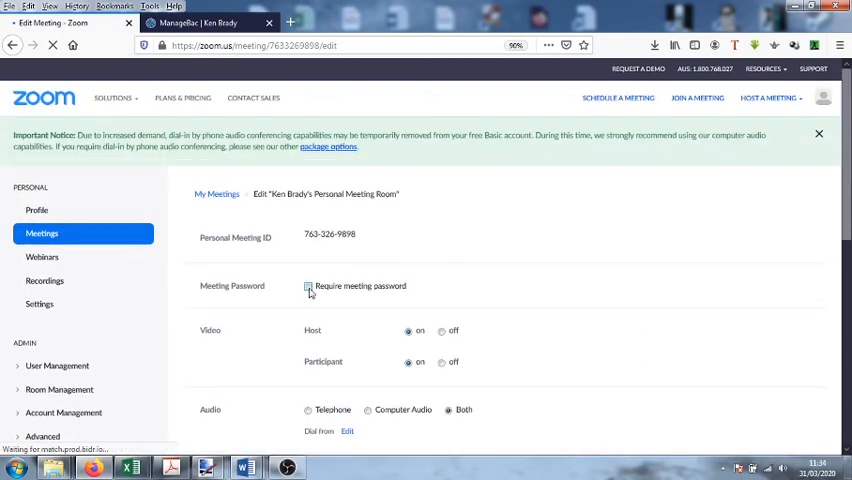
left_click(308, 286)
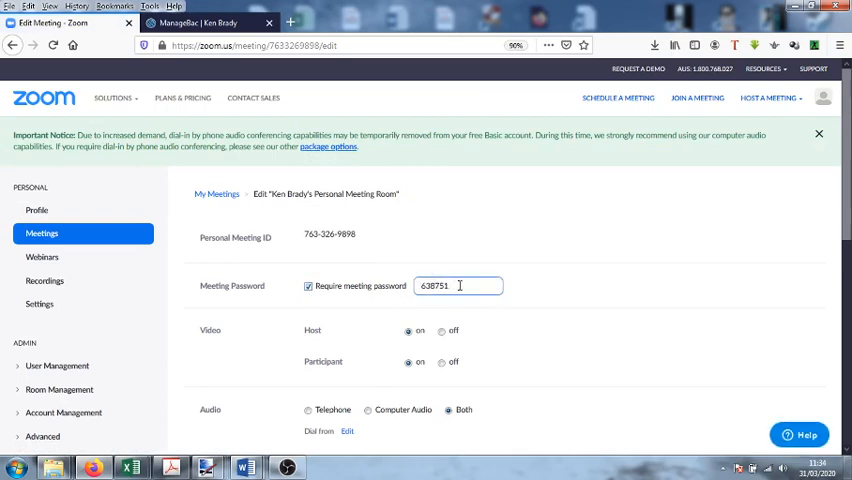
scroll("down", 3)
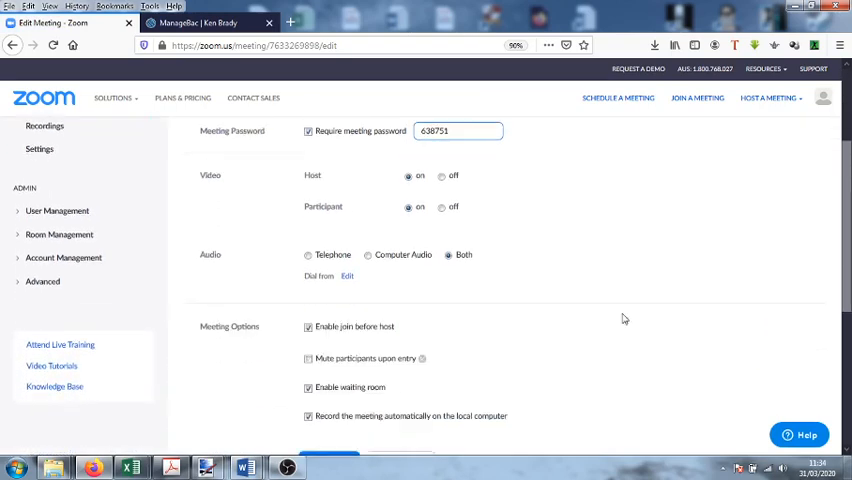
scroll("down", 3)
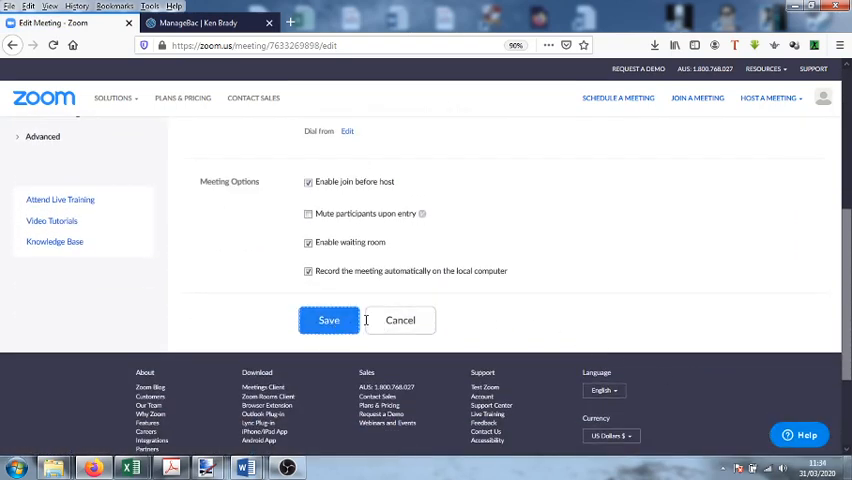
left_click(328, 320)
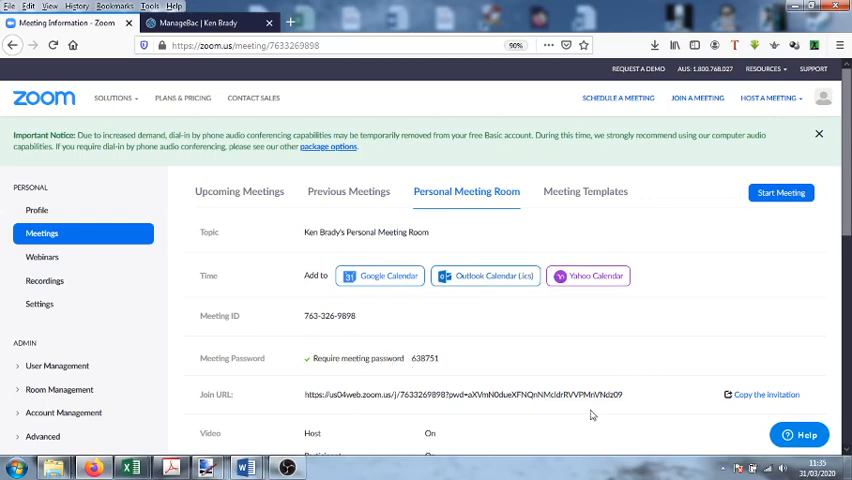
mouse_move(279, 346)
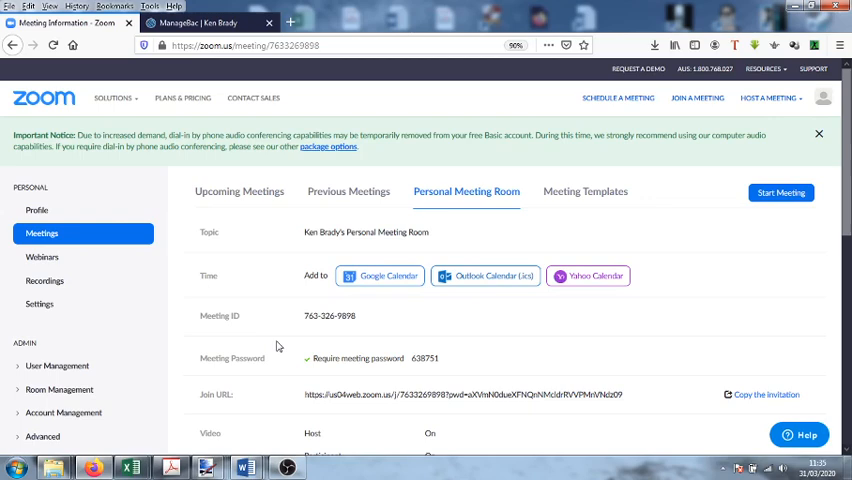
mouse_move(723, 414)
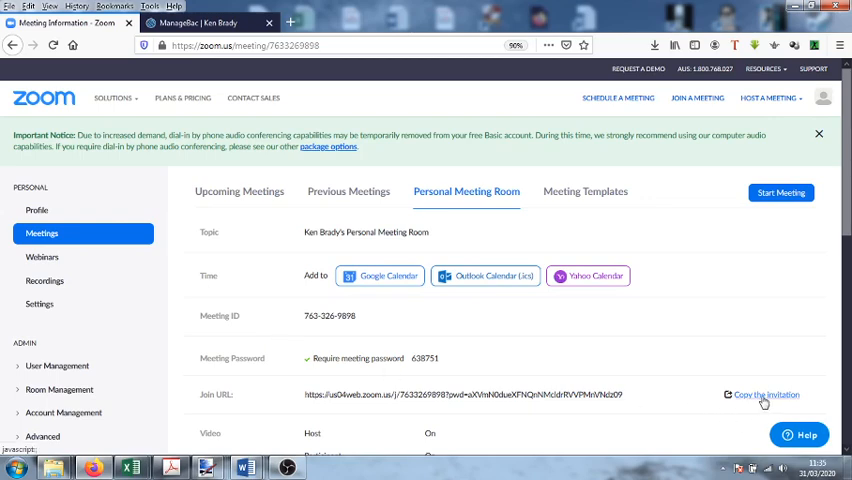
Copy the full meeting invitation text and switch to the ManageBac messages tab.
left_click(765, 394)
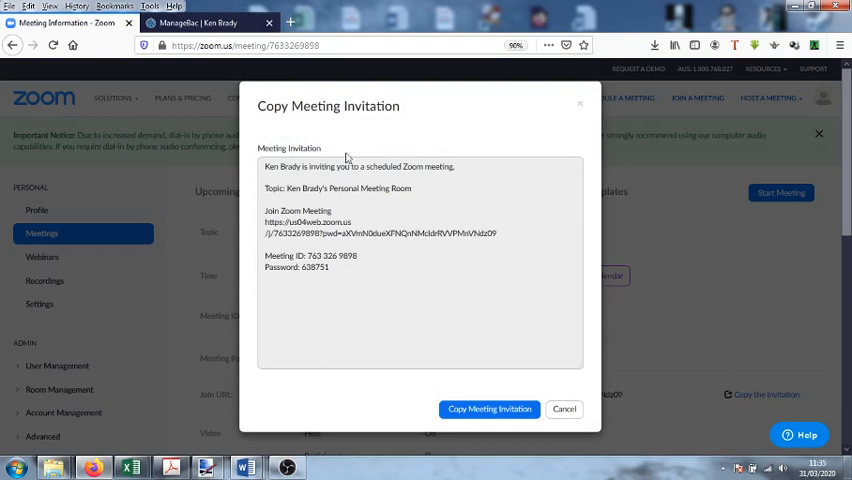
mouse_move(348, 262)
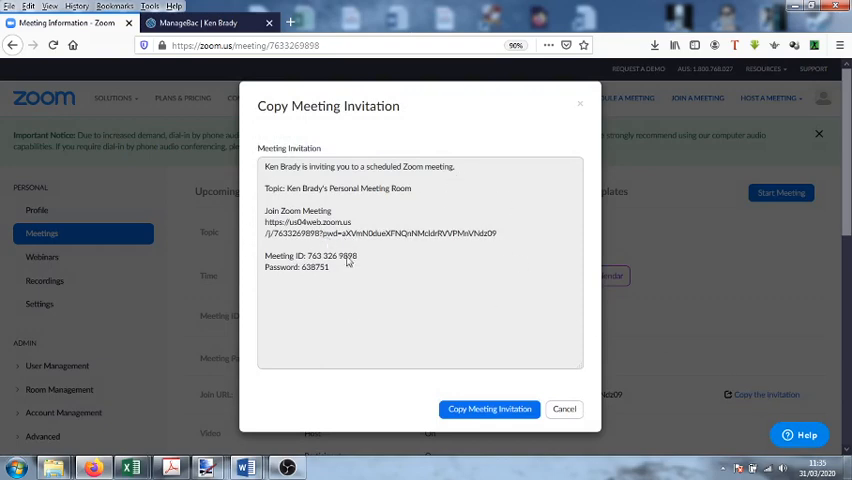
mouse_move(324, 274)
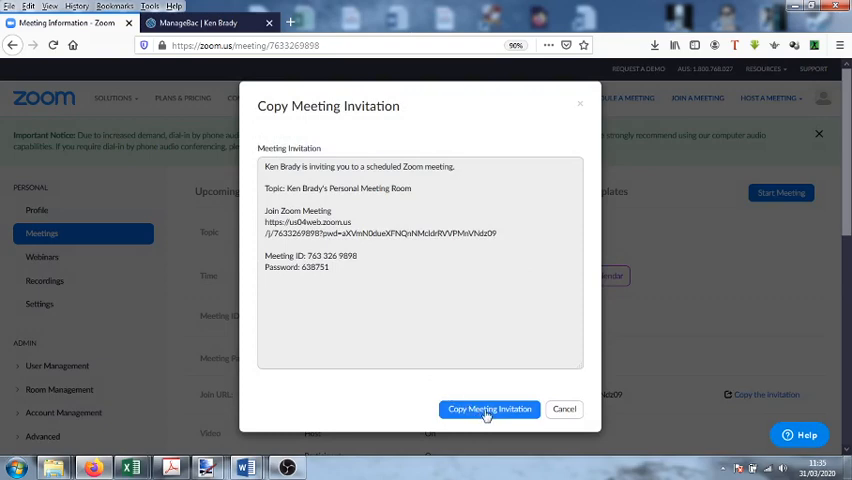
left_click(489, 409)
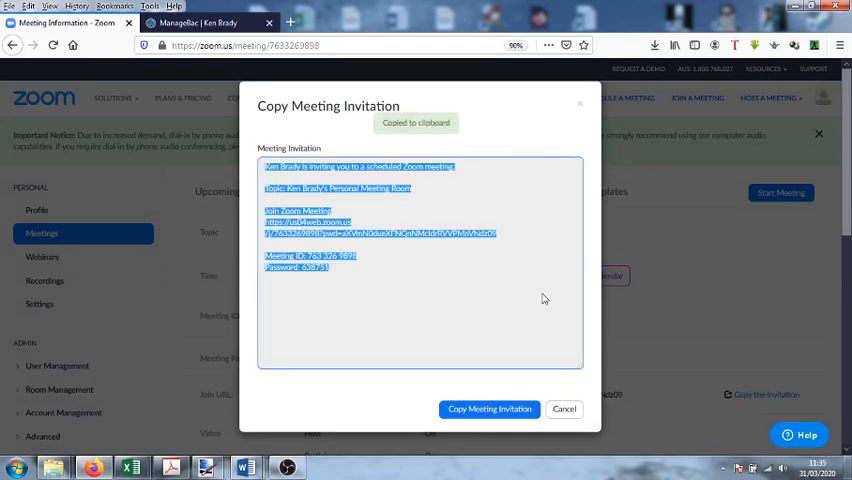
left_click(205, 22)
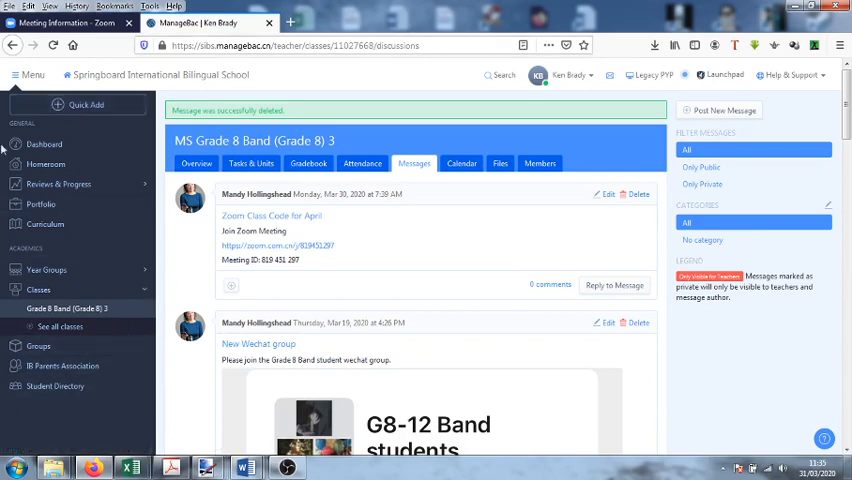
mouse_move(62, 365)
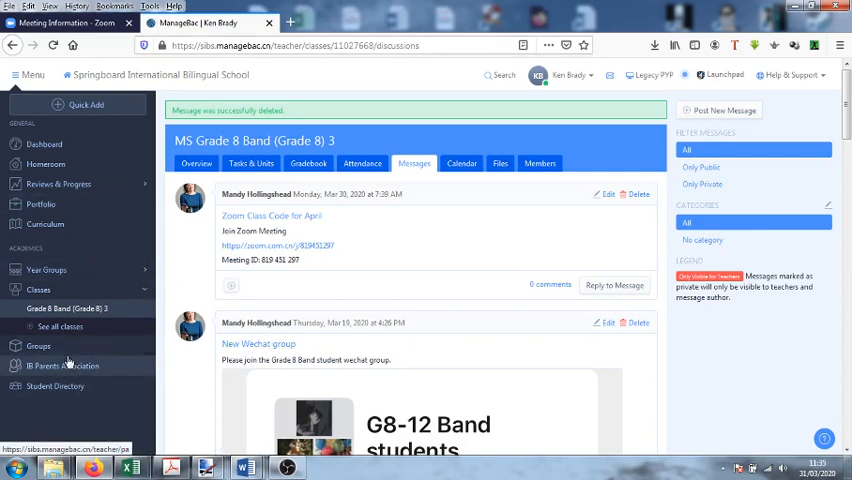
mouse_move(117, 356)
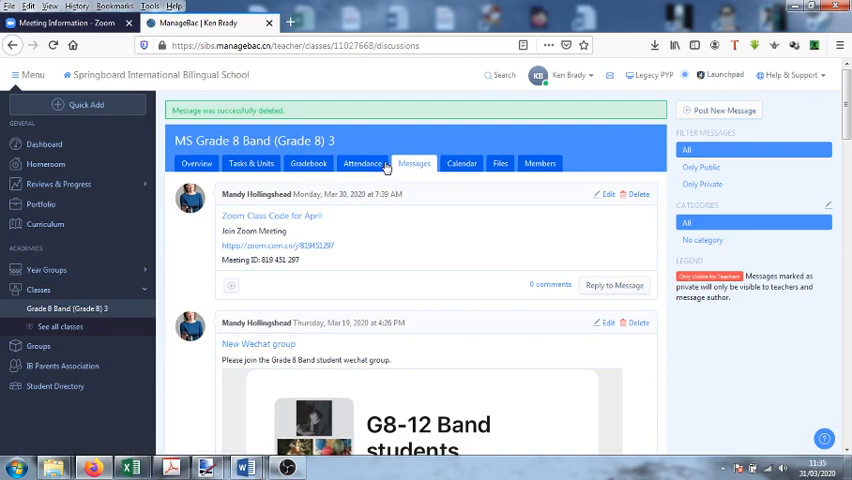
mouse_move(718, 110)
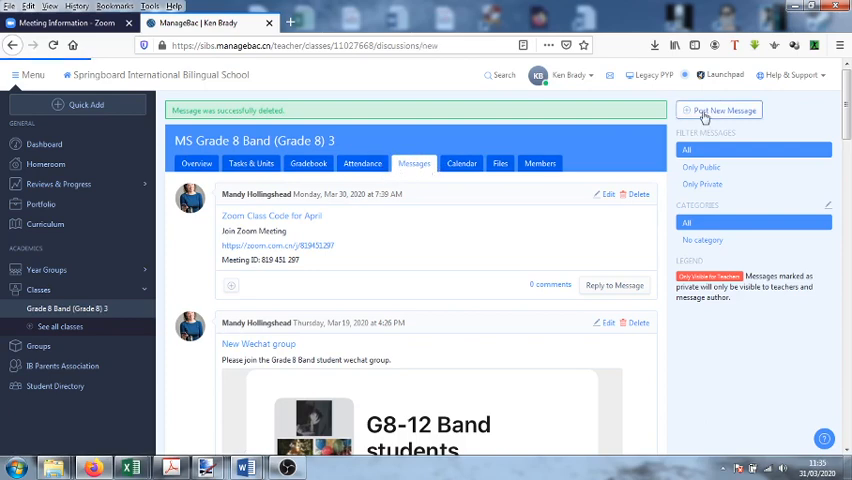
Paste the Zoom invitation, replace its first lines with 'Mr Brady's example Zoom class details', and post.
left_click(719, 110)
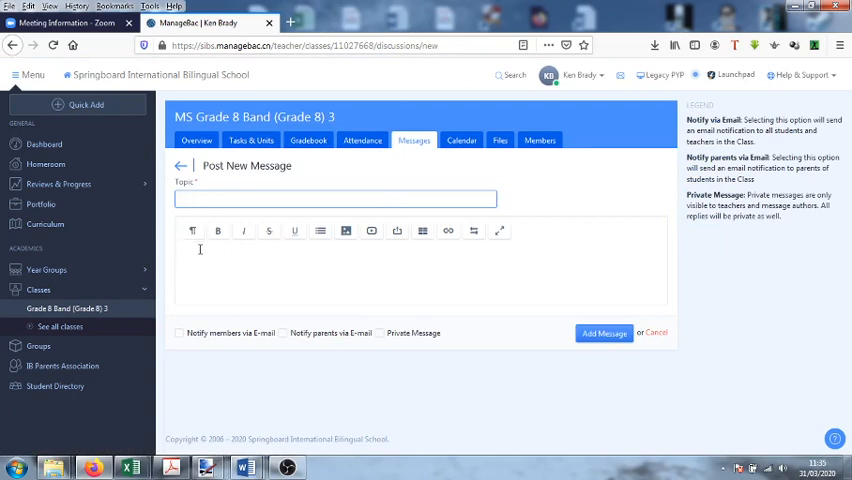
right_click(199, 260)
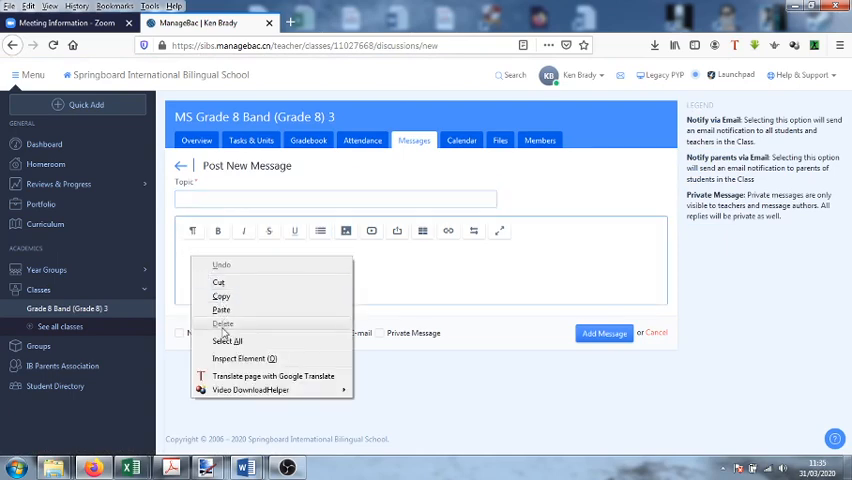
left_click(221, 310)
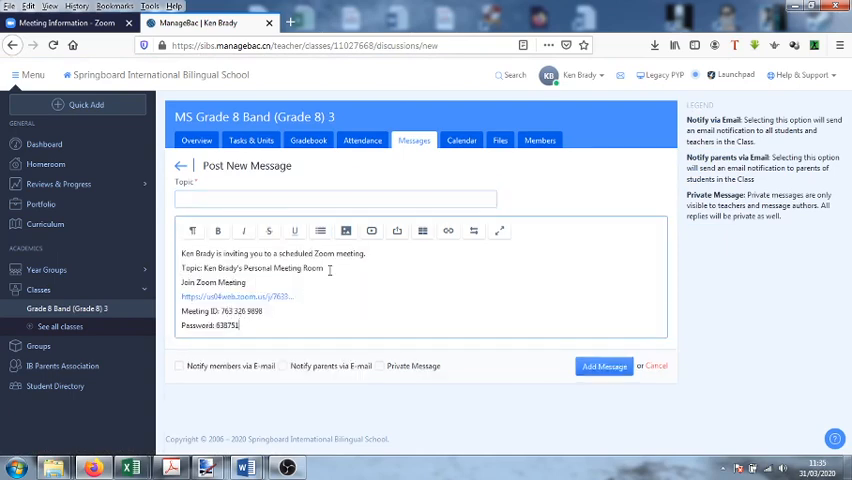
left_click_drag(182, 253, 367, 277)
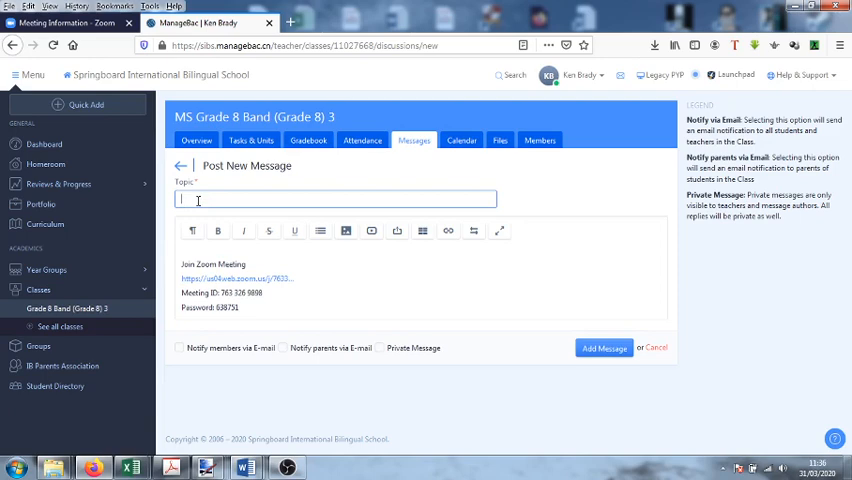
type("Zoom class details")
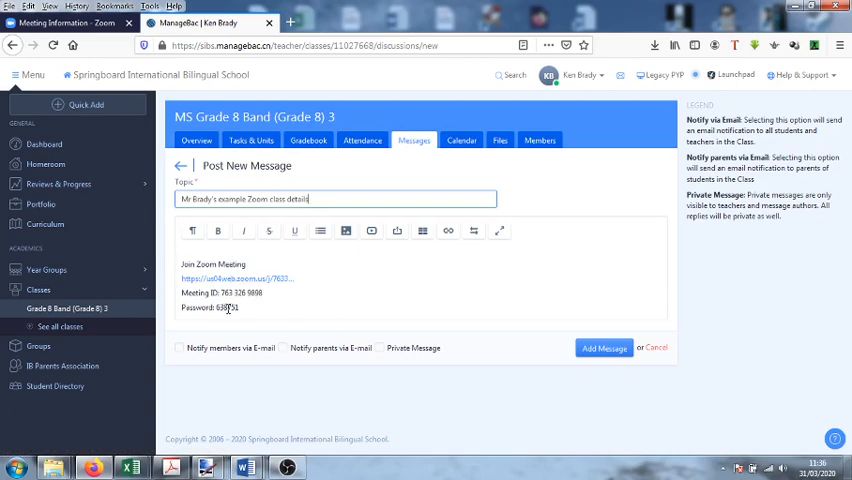
left_click(604, 348)
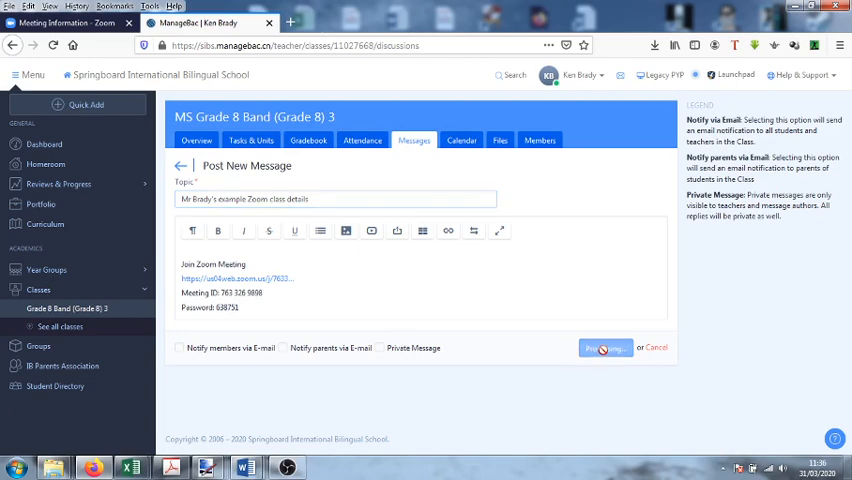
Confirm the Zoom details message appears first in the Grade 8 Band class messages.
left_click(604, 347)
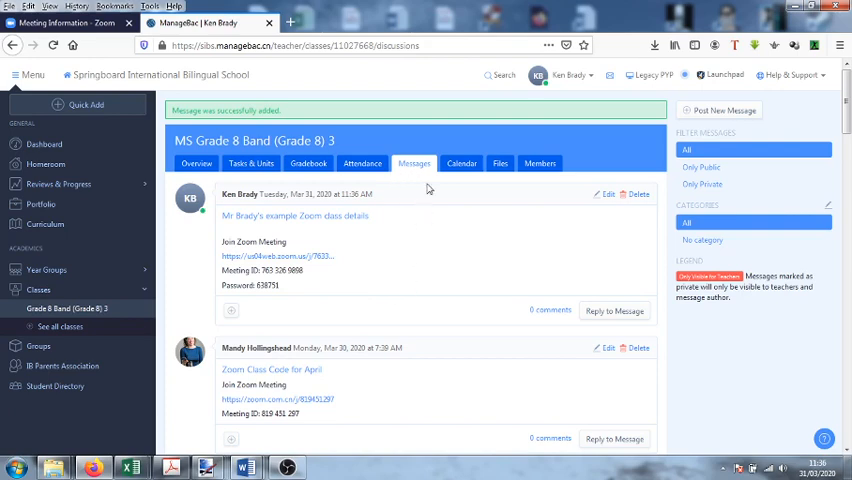
mouse_move(264, 256)
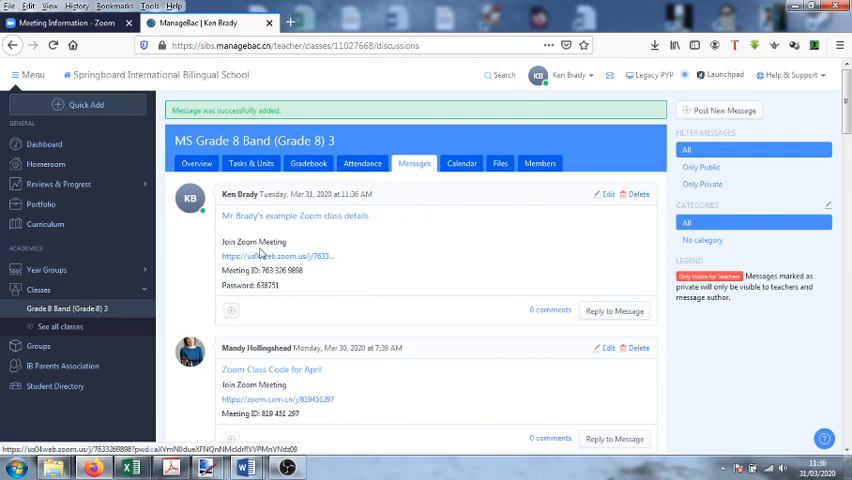